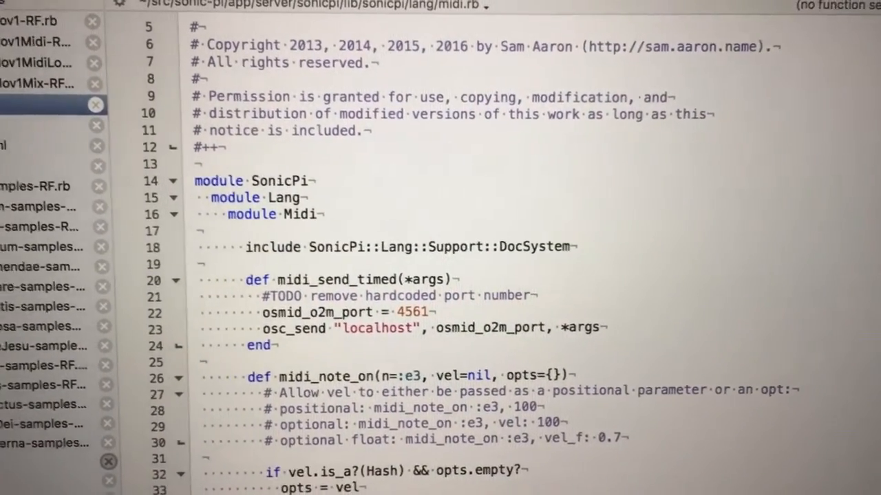
# Scroll through BachBrandenburg4Mov1-RF.rb to the first solo violin part, lines 13–29
pyautogui.scroll(-3)
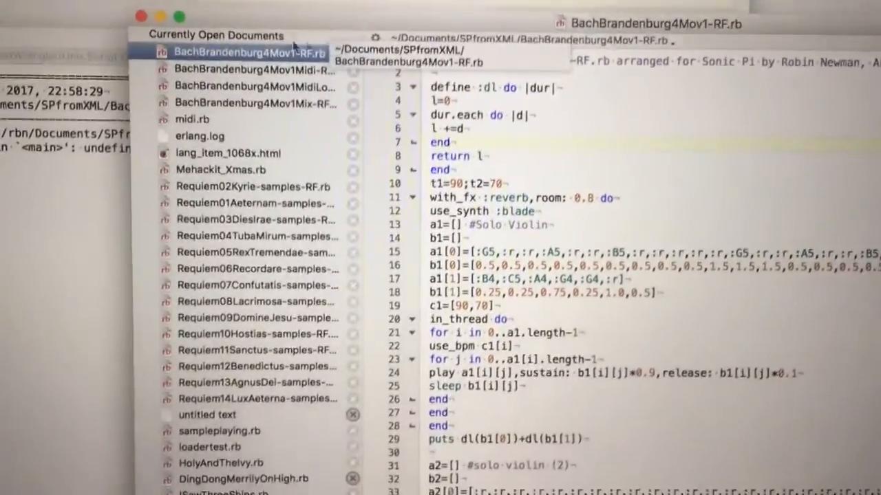
pyautogui.scroll(-3)
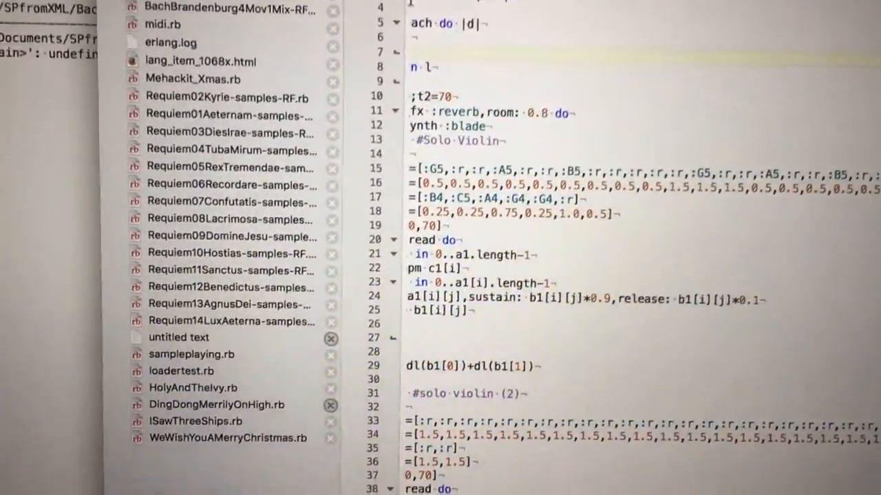
pyautogui.scroll(-3)
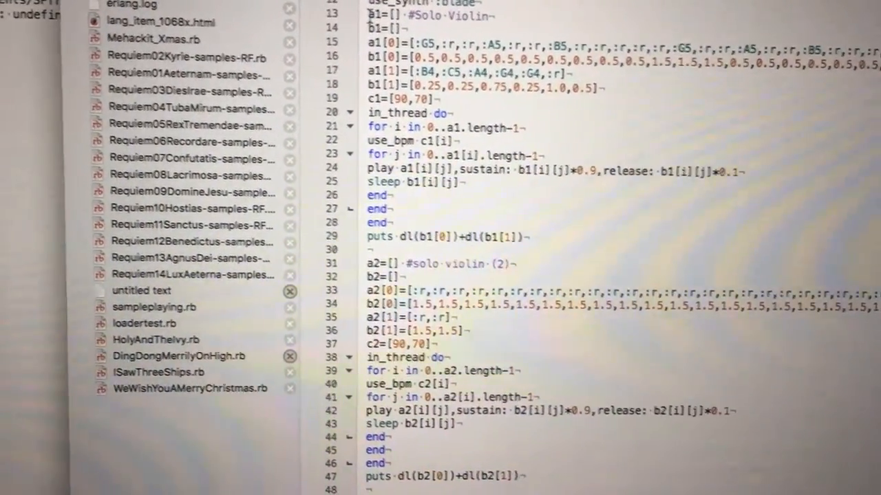
pyautogui.scroll(-3)
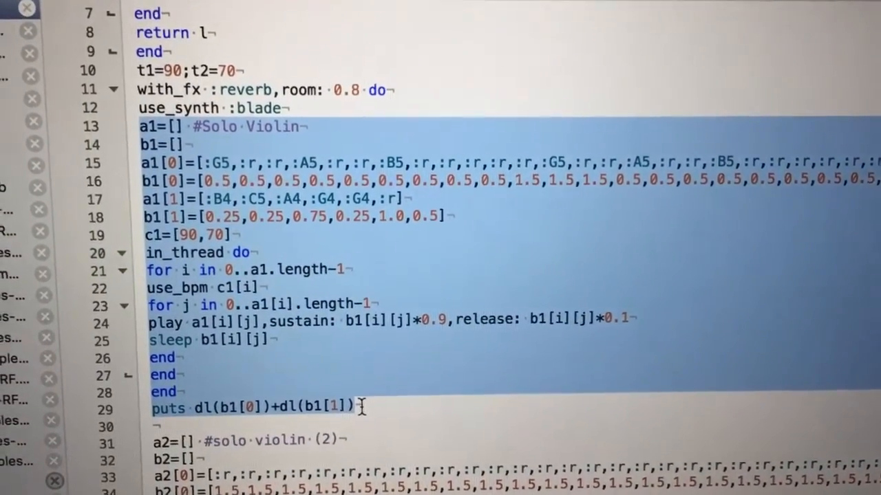
pyautogui.scroll(-3)
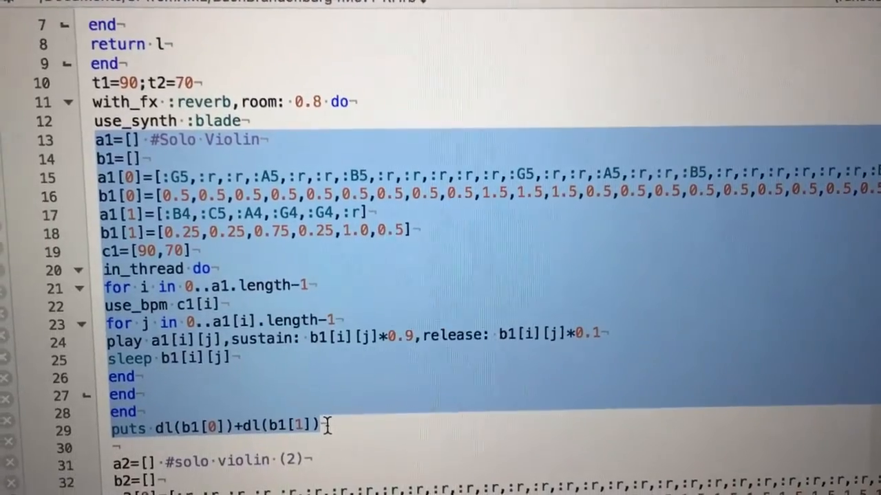
pyautogui.scroll(-3)
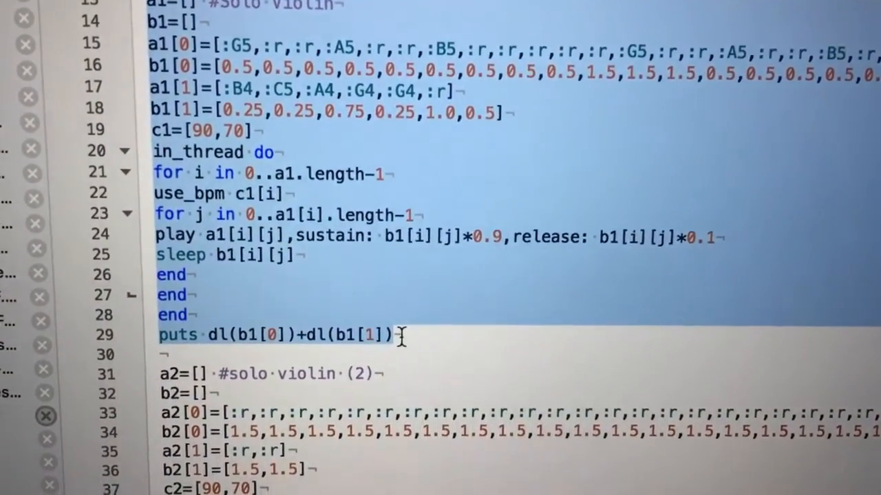
pyautogui.scroll(-3)
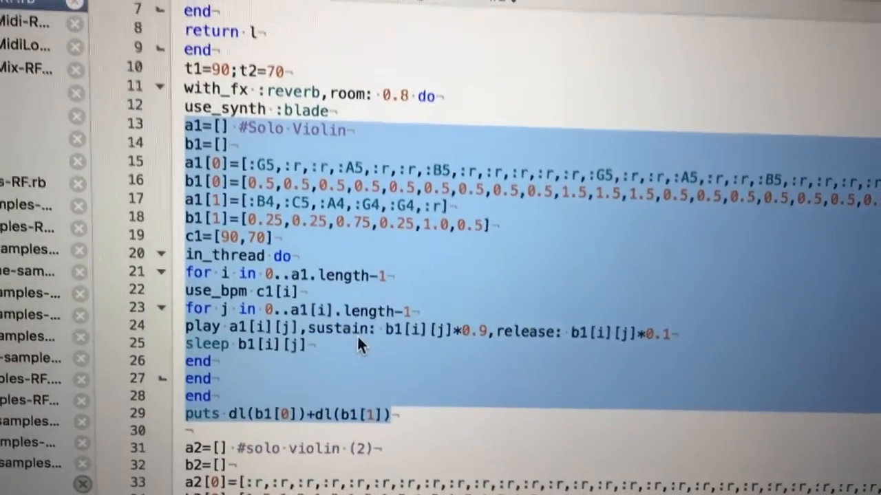
pyautogui.scroll(-3)
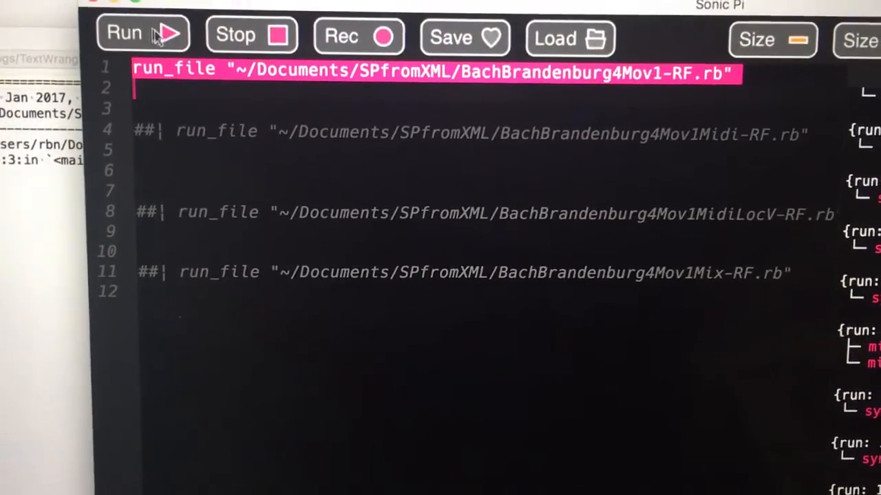
# Run BachBrandenburg4Mov1-RF.rb so the log streams blade, pulse and beep synth notes
pyautogui.click(141, 33)
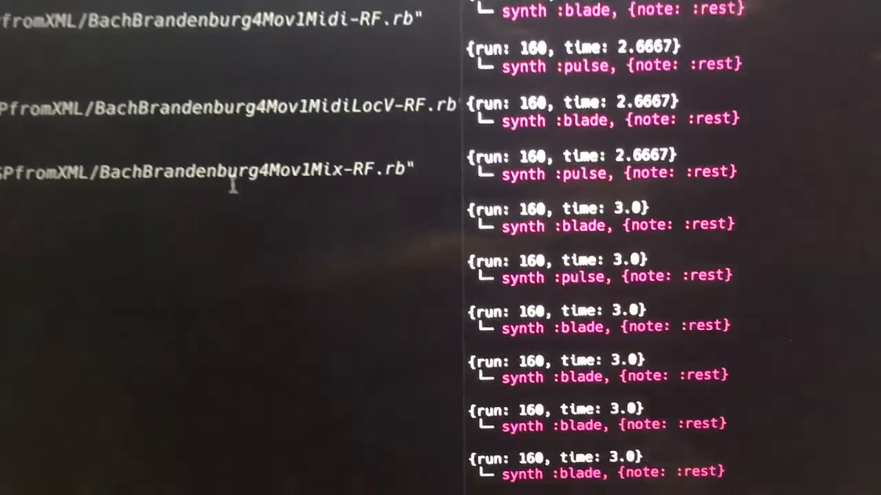
pyautogui.scroll(-3)
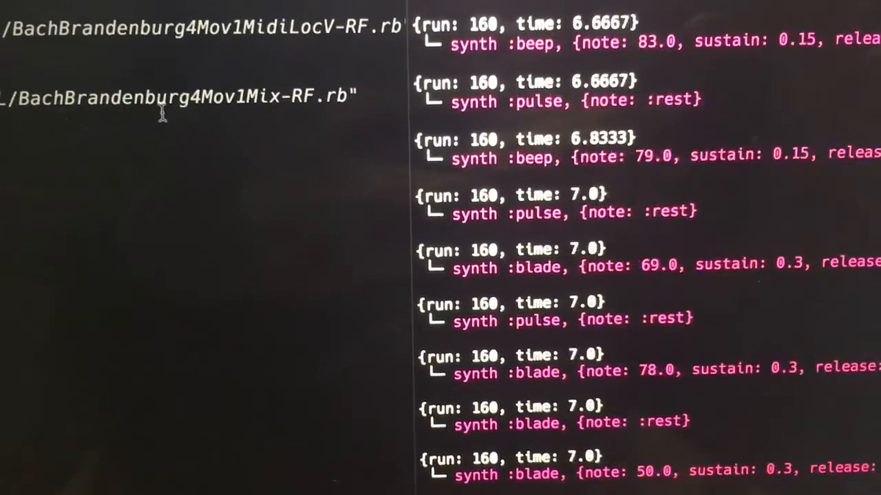
pyautogui.scroll(-3)
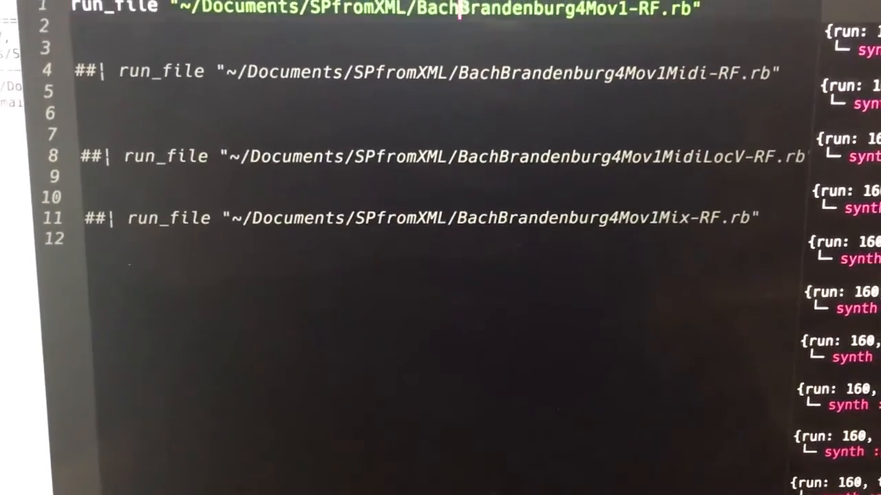
# Scroll the buffer to the run_file lines for the synth and Midi-RF versions
pyautogui.scroll(-3)
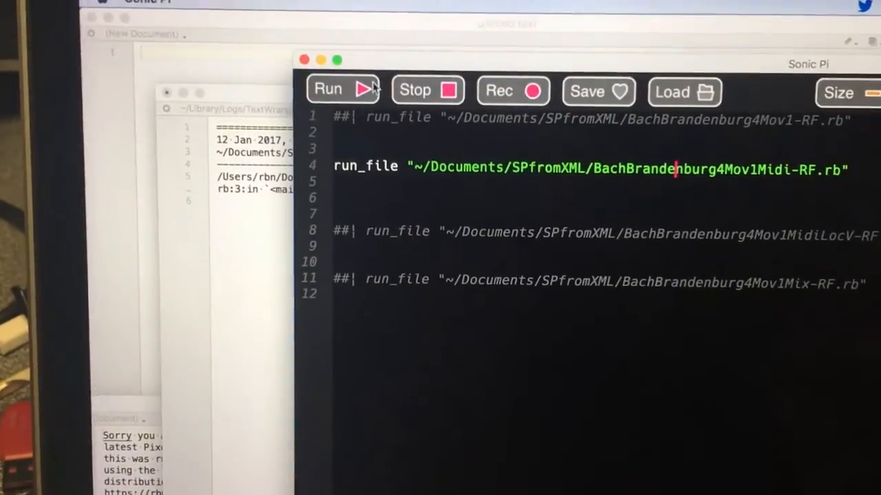
pyautogui.click(337, 88)
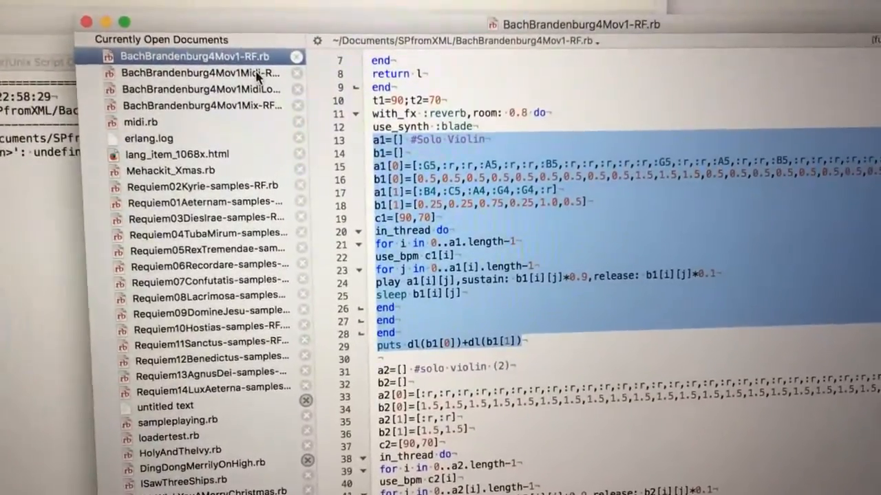
# Show BachBrandenburg4Mov1Midi-RF.rb with its mplay MIDI function above the solo violin data
pyautogui.click(207, 73)
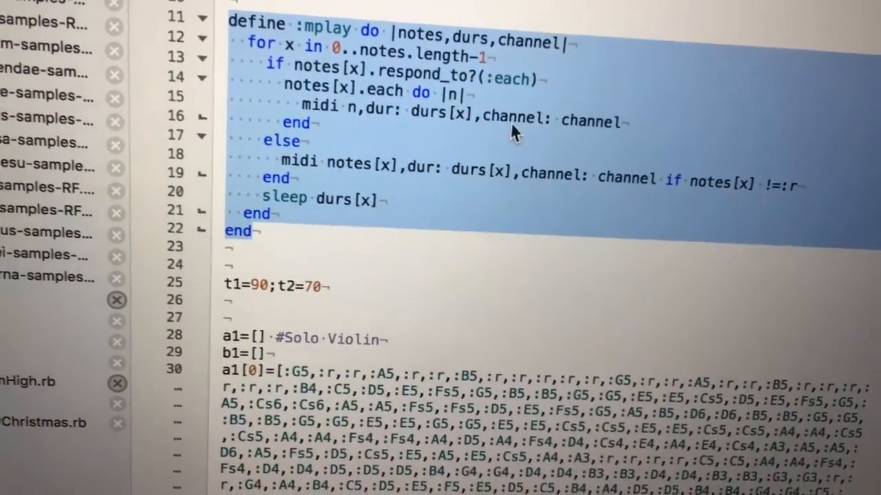
pyautogui.scroll(-3)
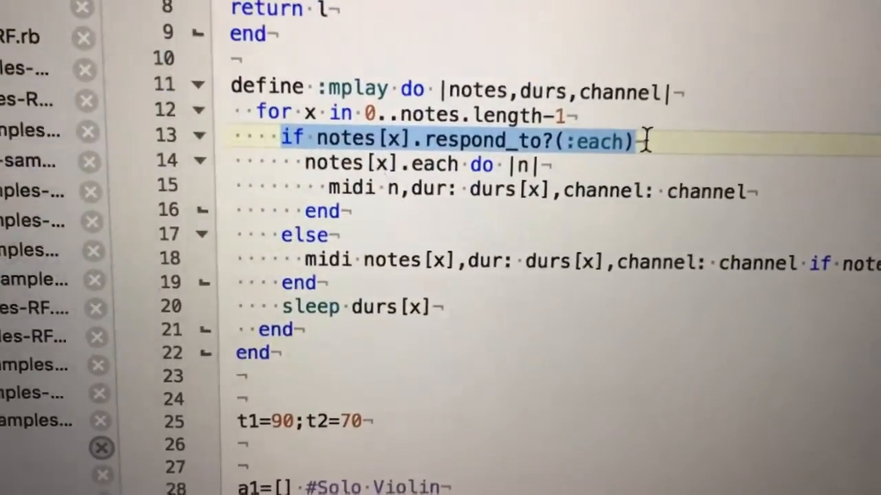
pyautogui.scroll(-3)
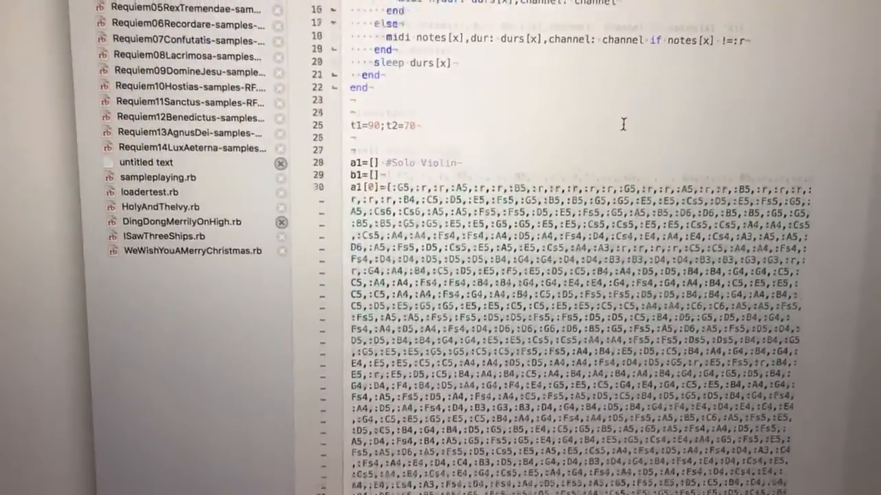
pyautogui.scroll(-3)
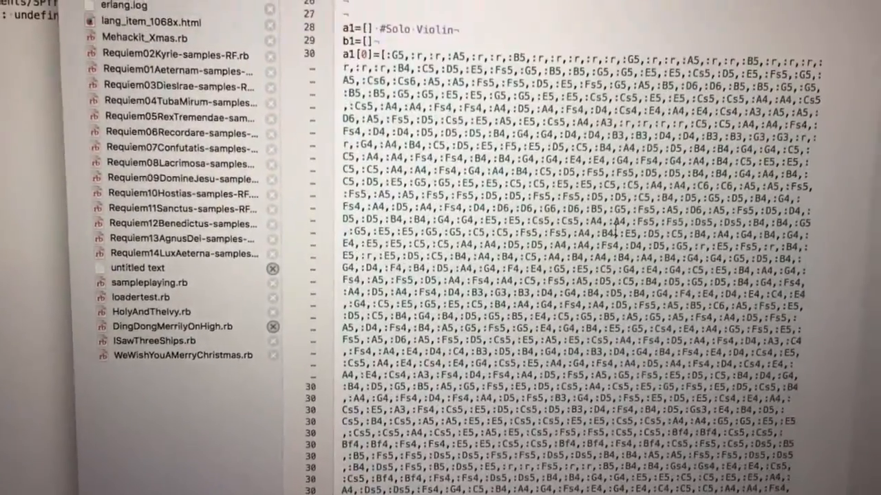
pyautogui.scroll(-3)
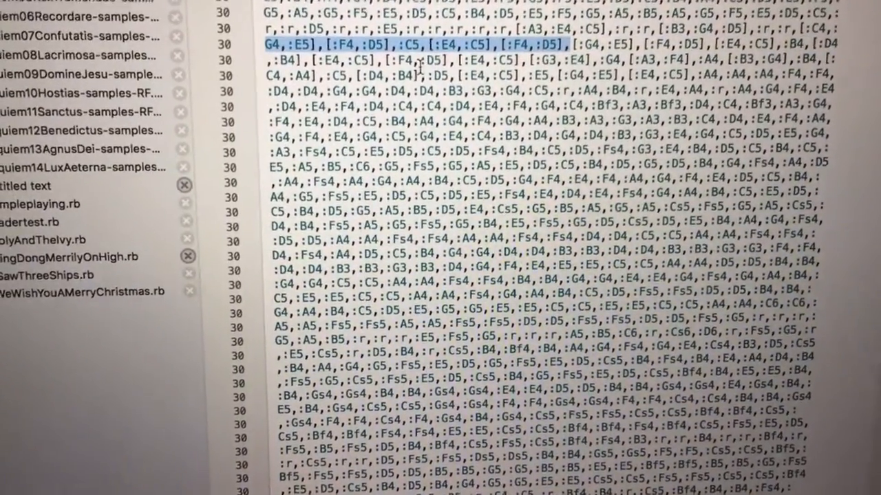
pyautogui.scroll(-3)
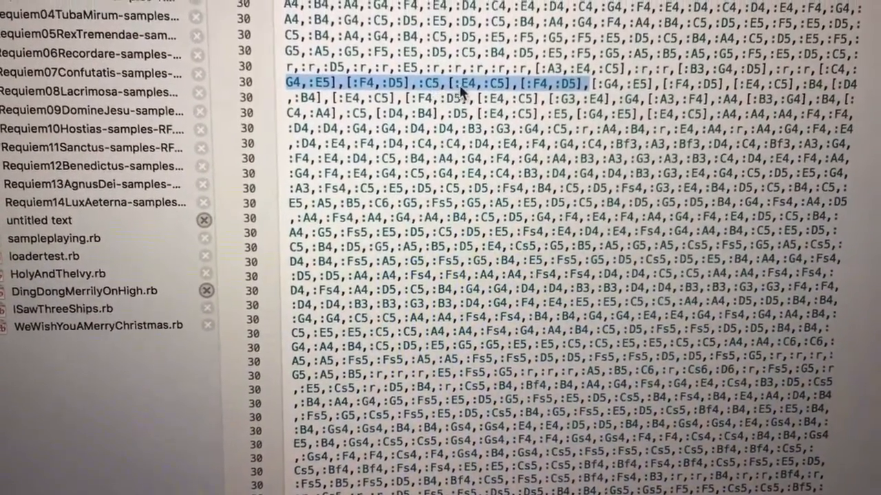
pyautogui.scroll(-3)
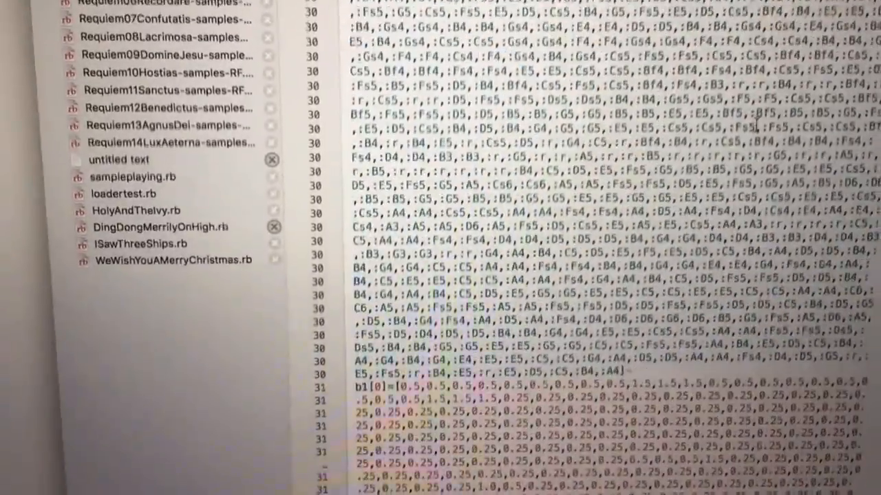
pyautogui.scroll(-3)
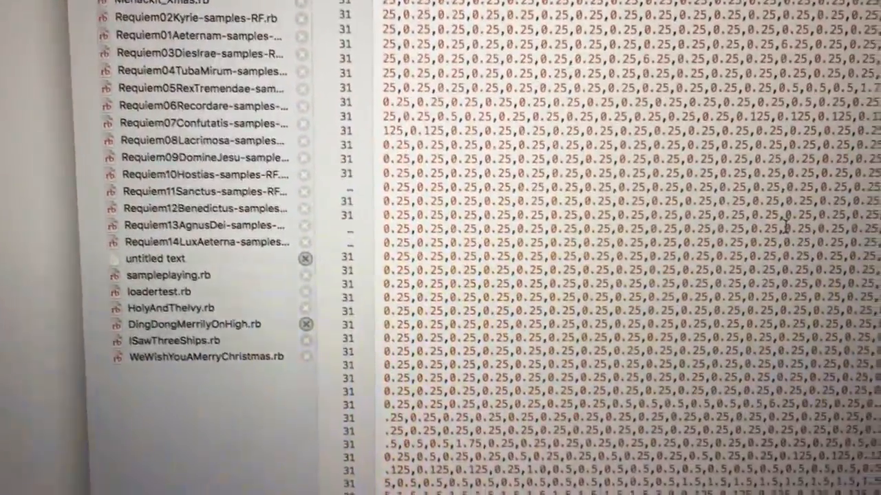
pyautogui.scroll(-3)
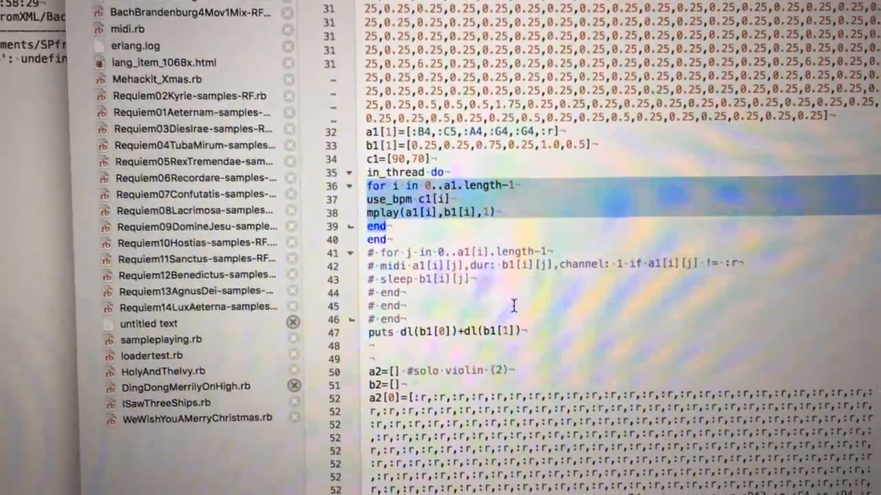
pyautogui.scroll(-3)
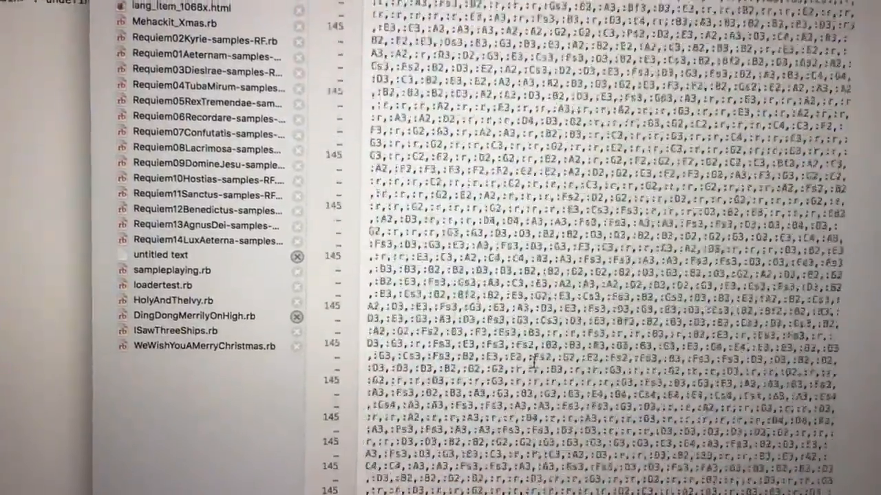
pyautogui.scroll(-3)
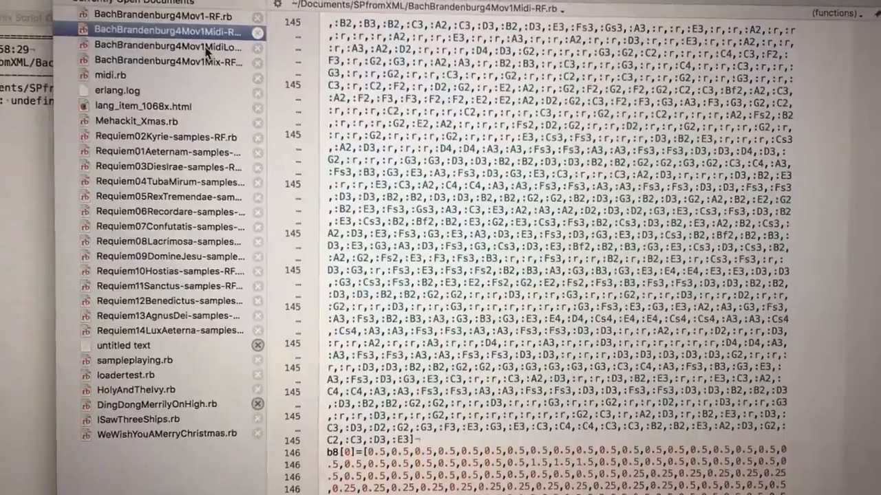
# Show BachBrandenburg4Mov1MidiLocV-RF.rb and scroll to its Flute 1 and Flute 2 mplay sections
pyautogui.click(168, 48)
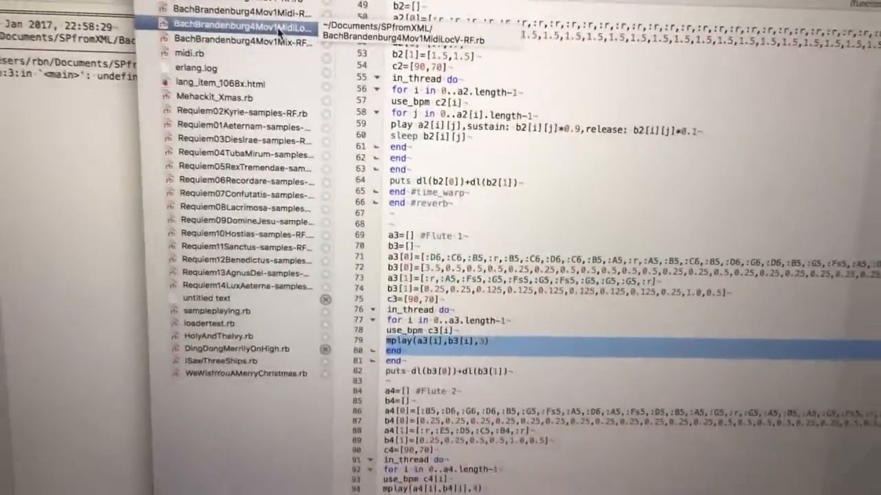
pyautogui.scroll(-3)
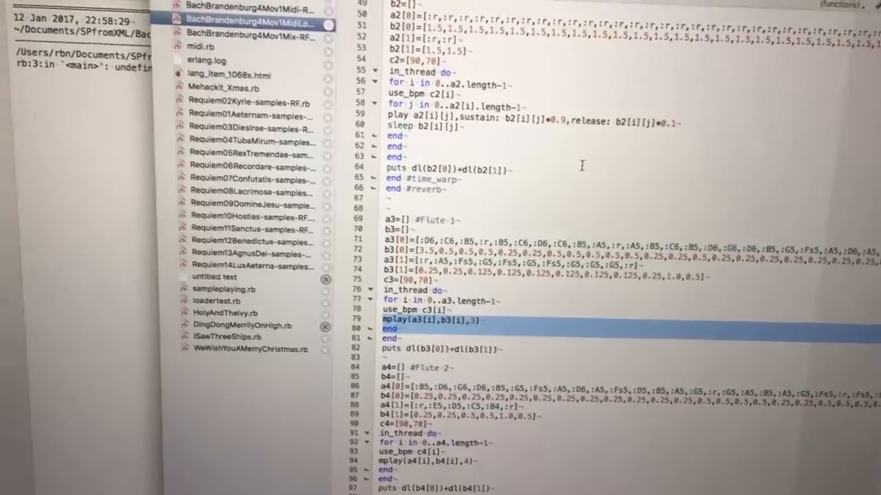
pyautogui.scroll(-3)
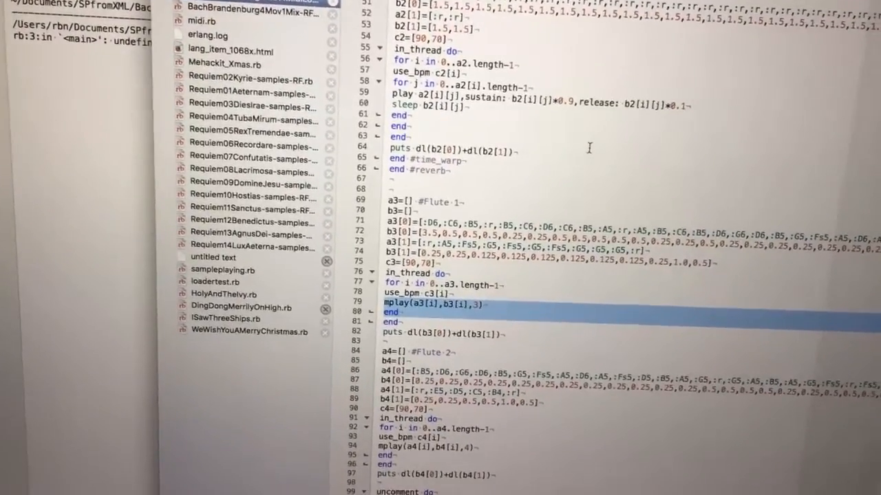
pyautogui.scroll(-3)
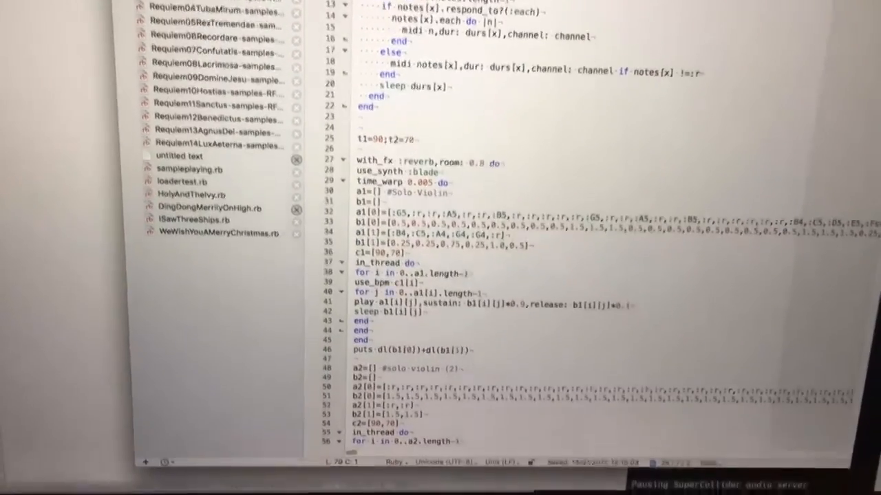
# Scroll through the MidiLocV code and the Sonic Pi log of run 164 MIDI note events
pyautogui.scroll(-3)
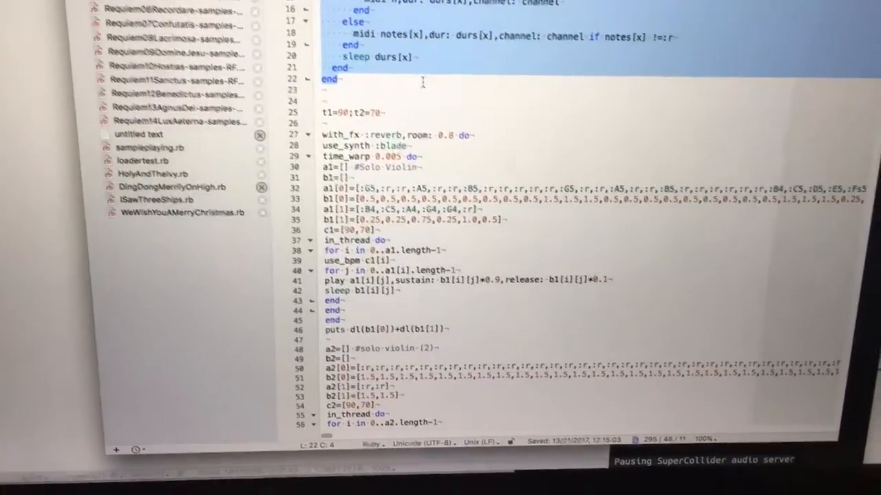
pyautogui.scroll(-3)
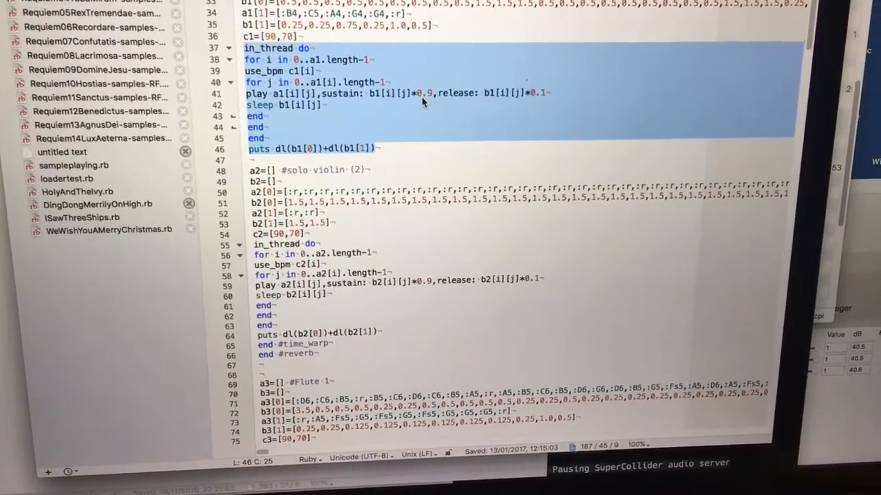
pyautogui.scroll(-3)
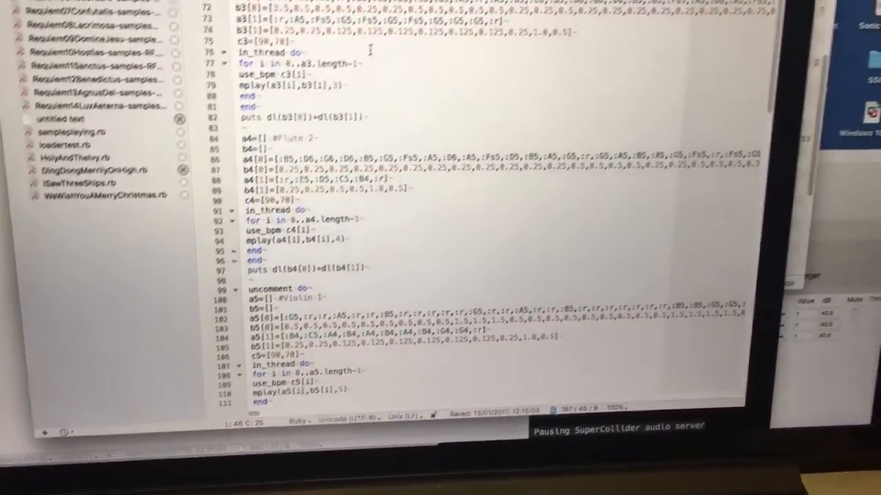
pyautogui.scroll(-3)
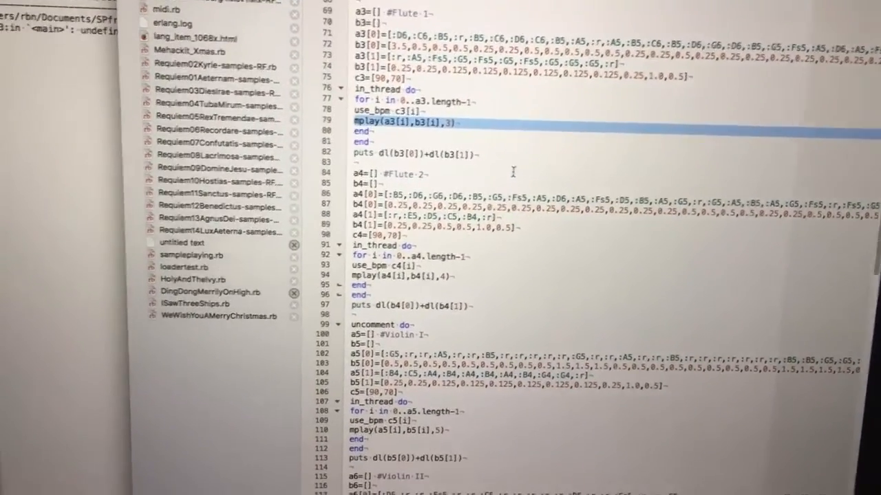
pyautogui.scroll(-3)
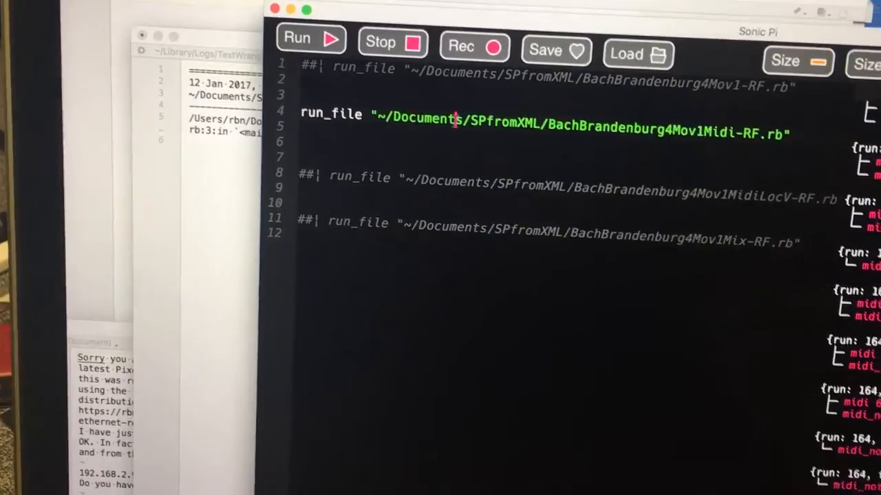
# Scroll the log of run 166 showing blade synth notes alongside MIDI events
pyautogui.scroll(-3)
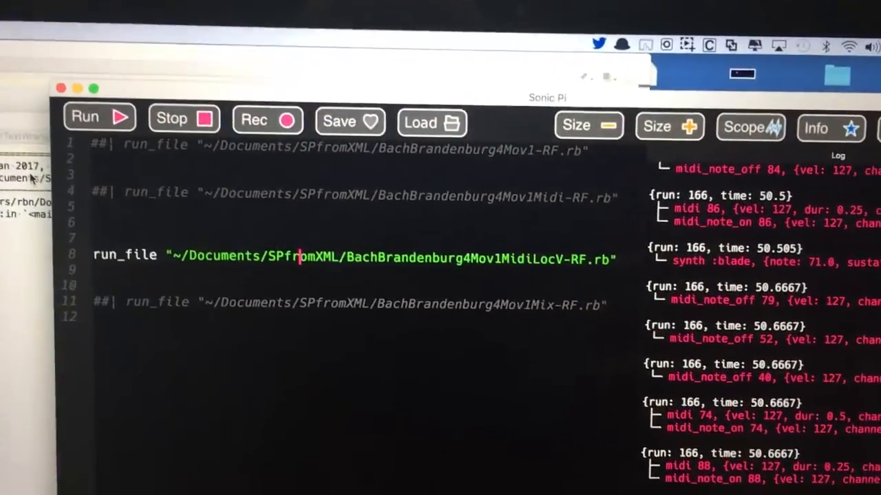
# Bring TextWrangler forward and scroll the MidiLocV-RF code before choosing the Mix-RF file
pyautogui.click(431, 122)
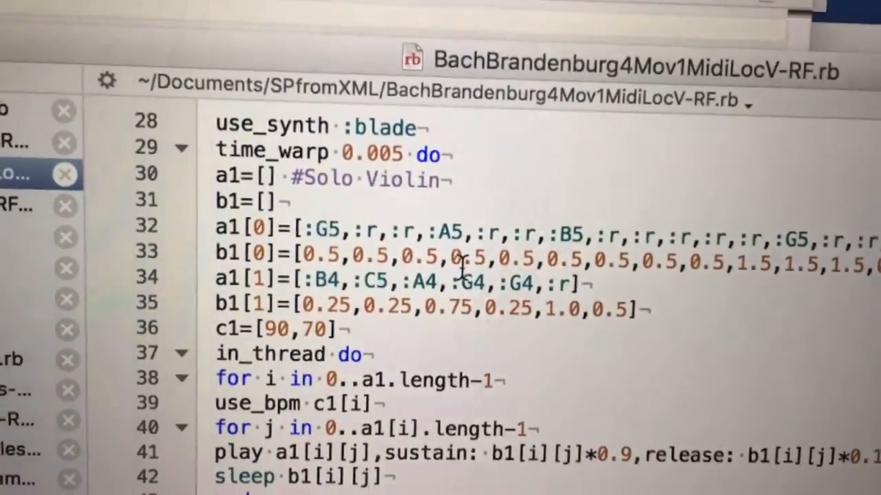
pyautogui.scroll(-3)
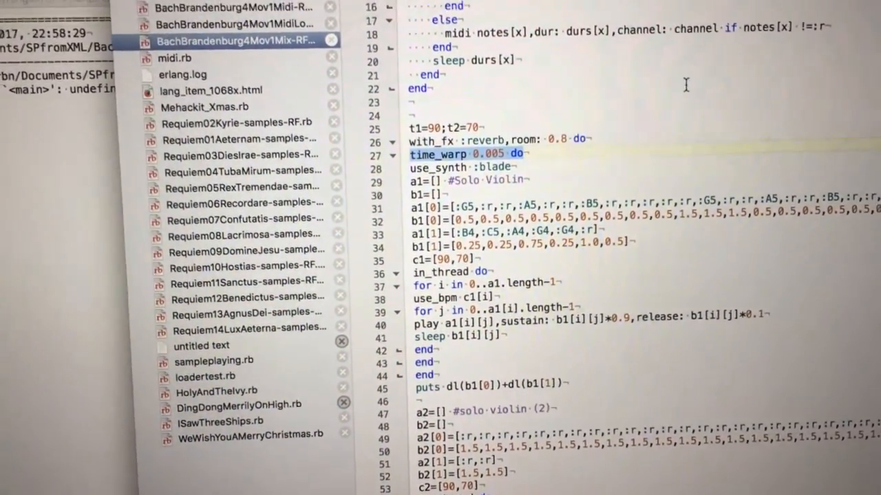
pyautogui.scroll(-3)
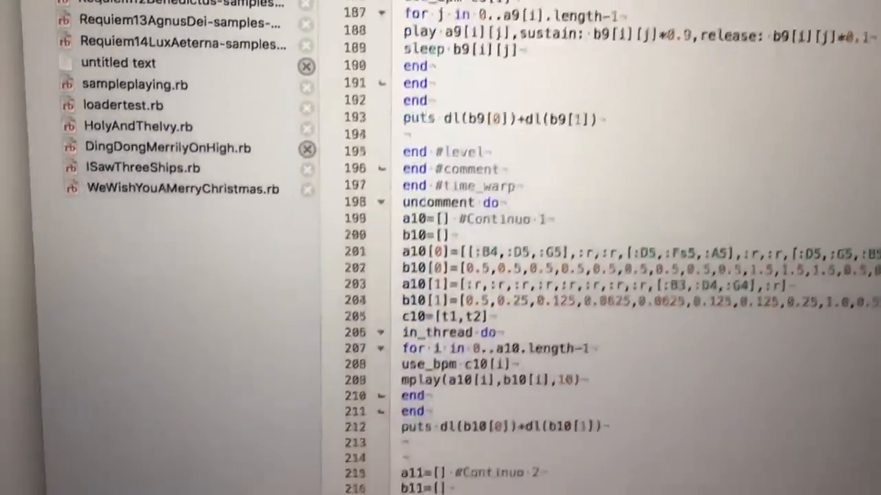
pyautogui.scroll(-3)
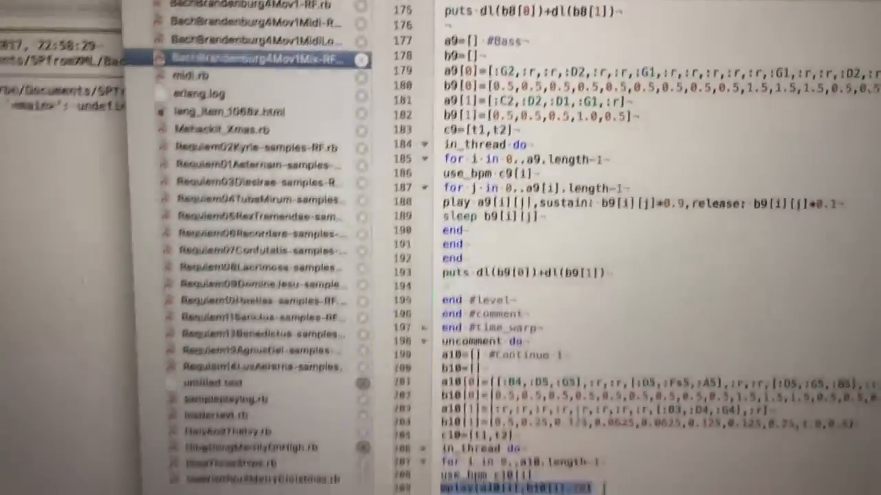
pyautogui.scroll(-3)
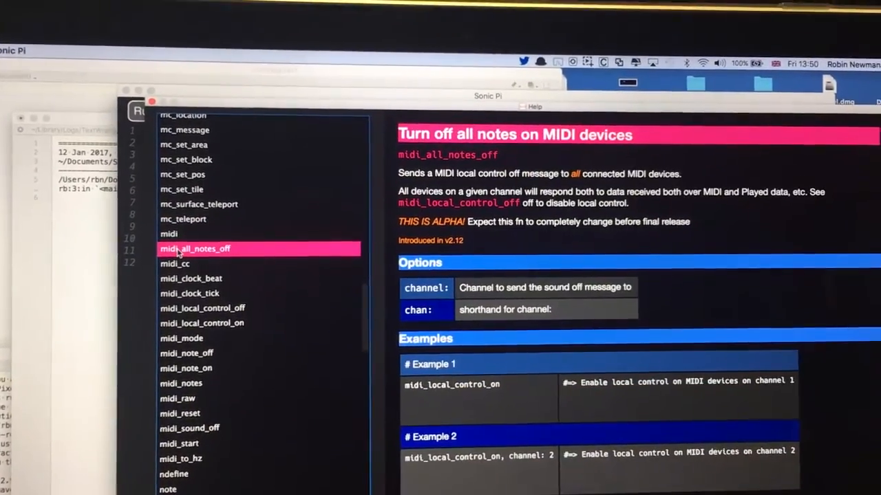
# Browse help for midi_clock_beat, midi_clock_tick, midi_mode, midi_note_on, ending on midi_local_control_off
pyautogui.click(175, 278)
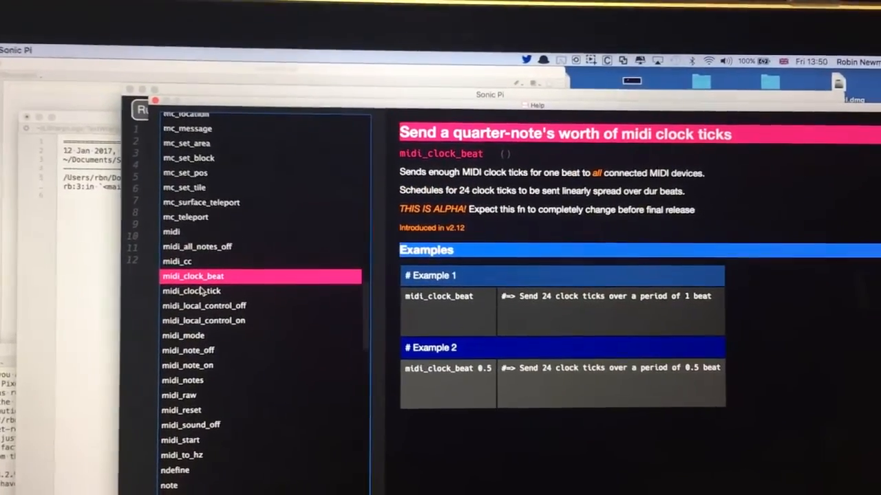
pyautogui.click(191, 291)
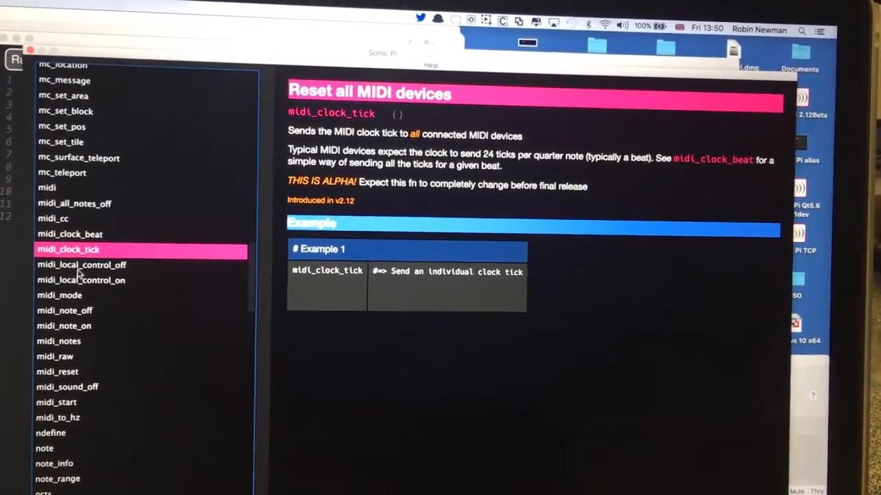
pyautogui.click(59, 296)
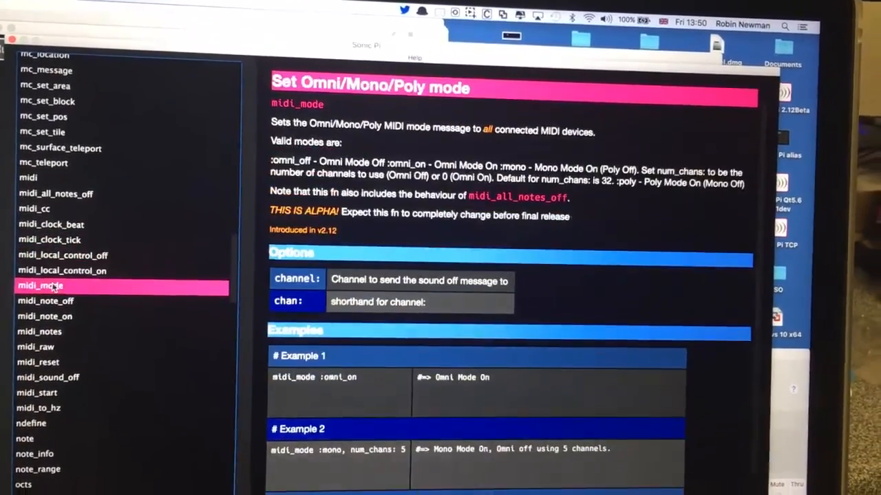
pyautogui.click(45, 316)
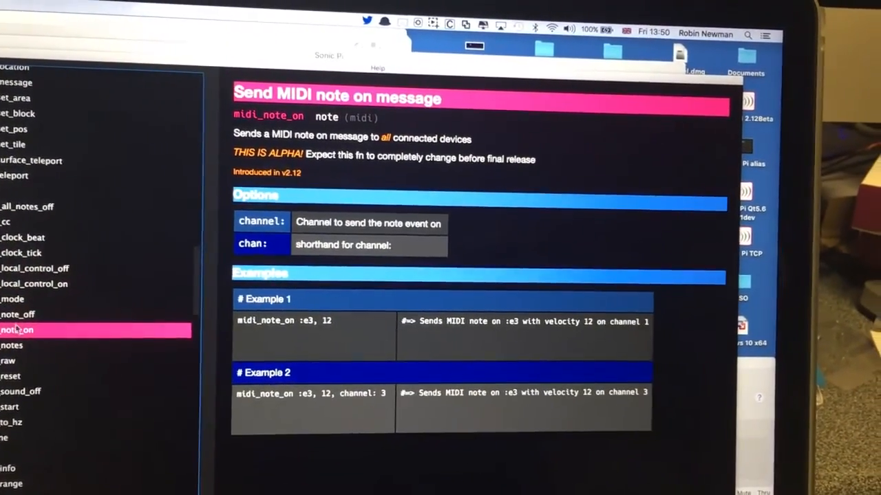
pyautogui.click(17, 284)
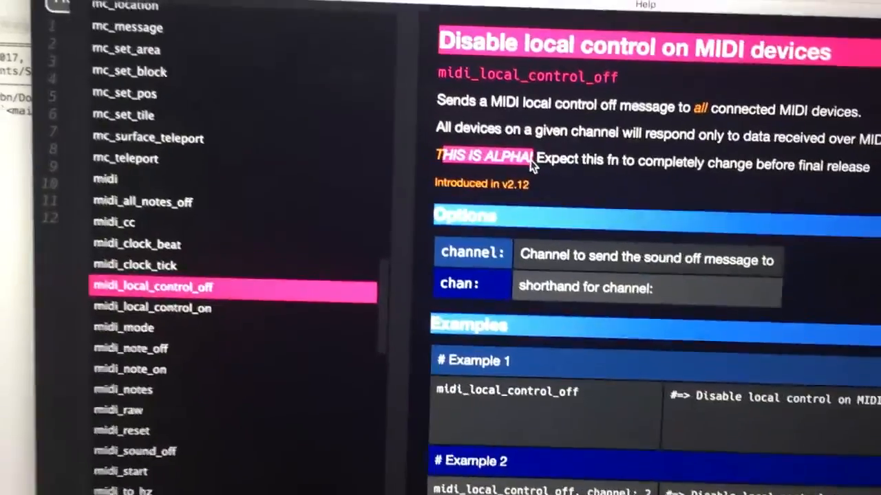
pyautogui.scroll(-3)
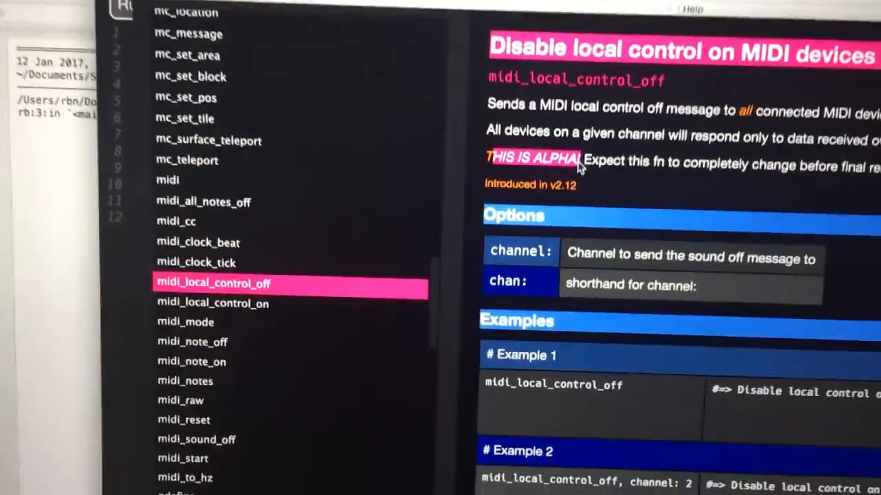
pyautogui.scroll(-3)
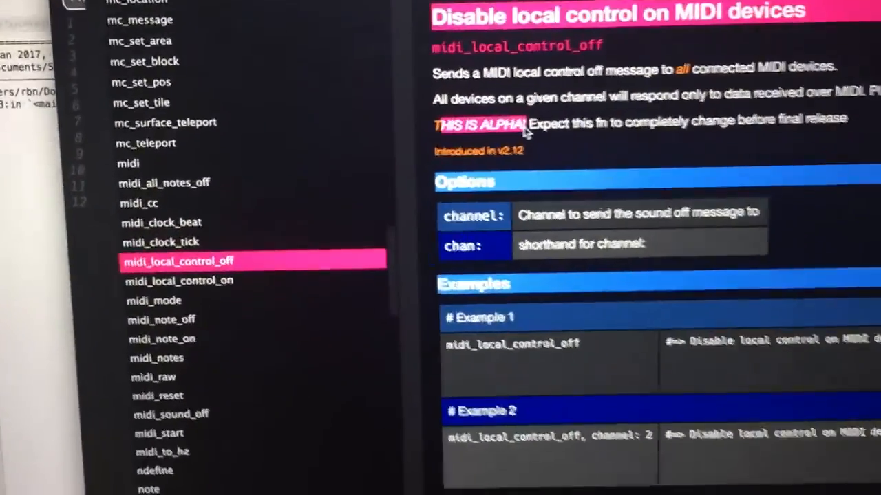
pyautogui.scroll(-3)
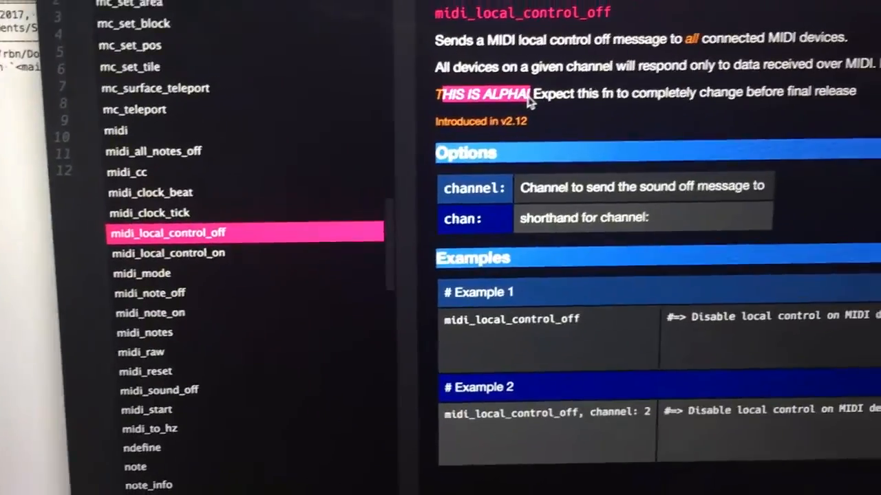